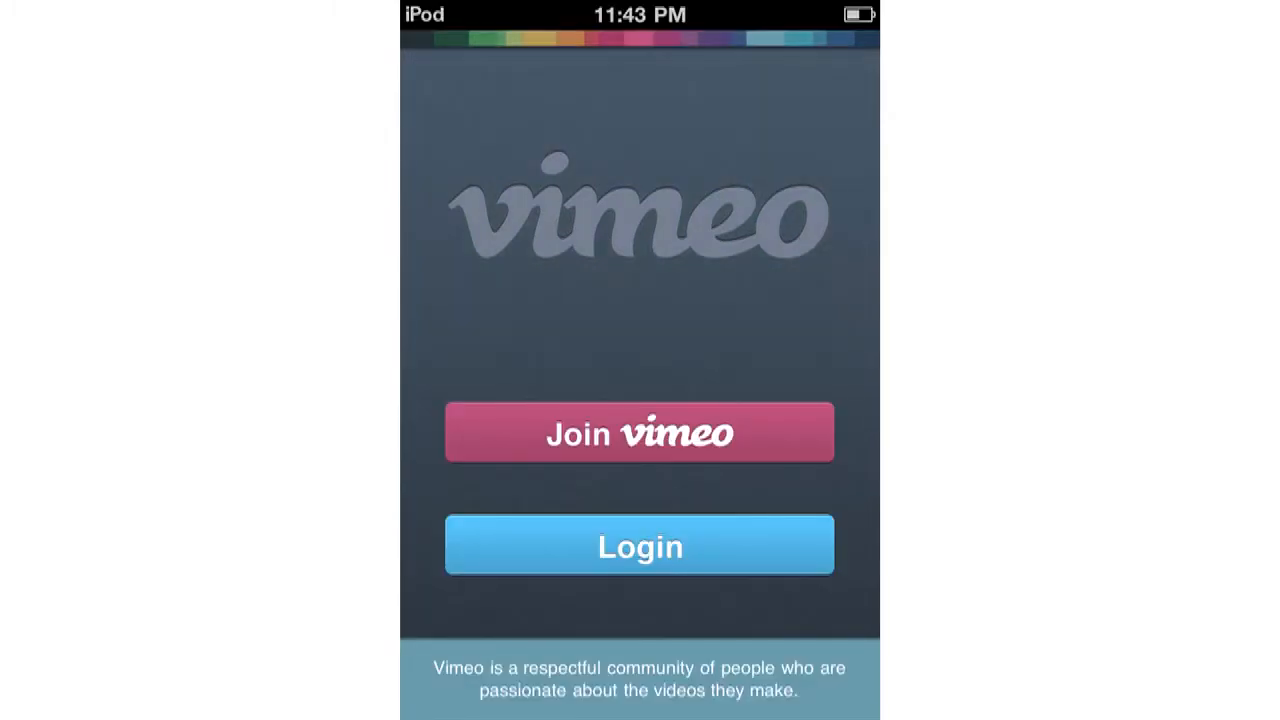
Log in to Vimeo and go to the Recordings list of three projects
{"action": "left_click", "coordinate": [640, 432]}
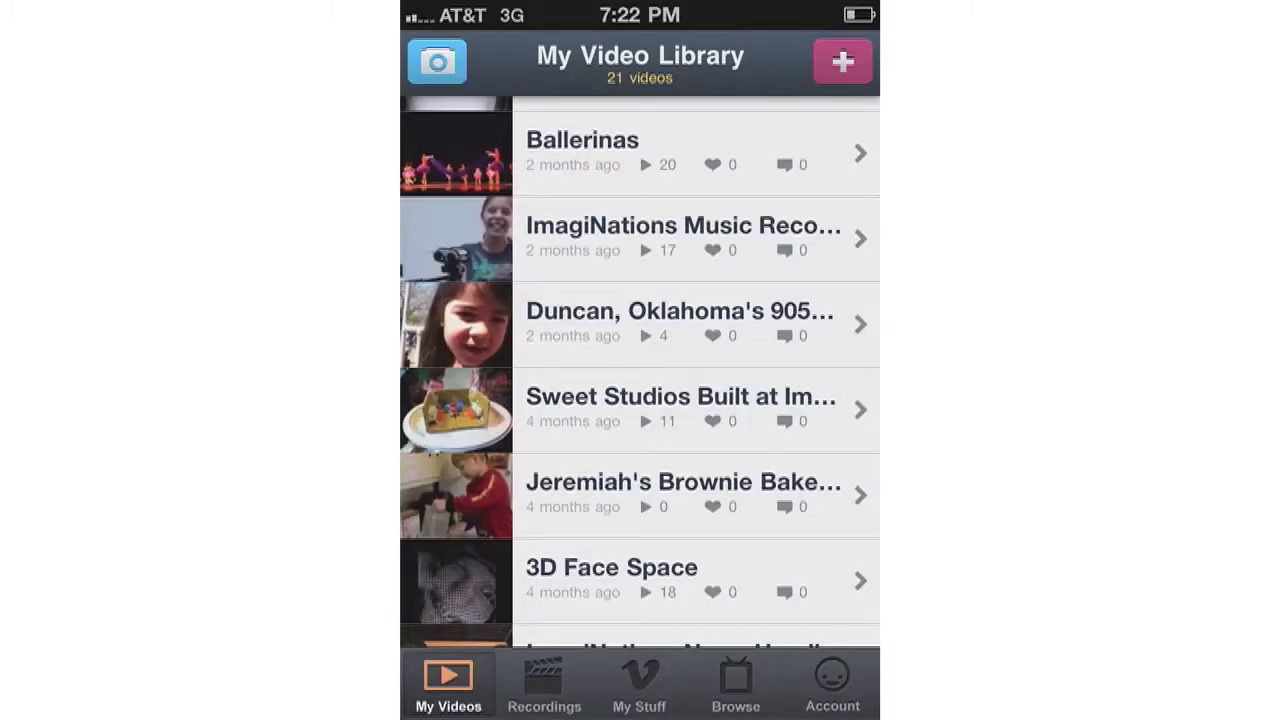
{"action": "left_click", "coordinate": [544, 684]}
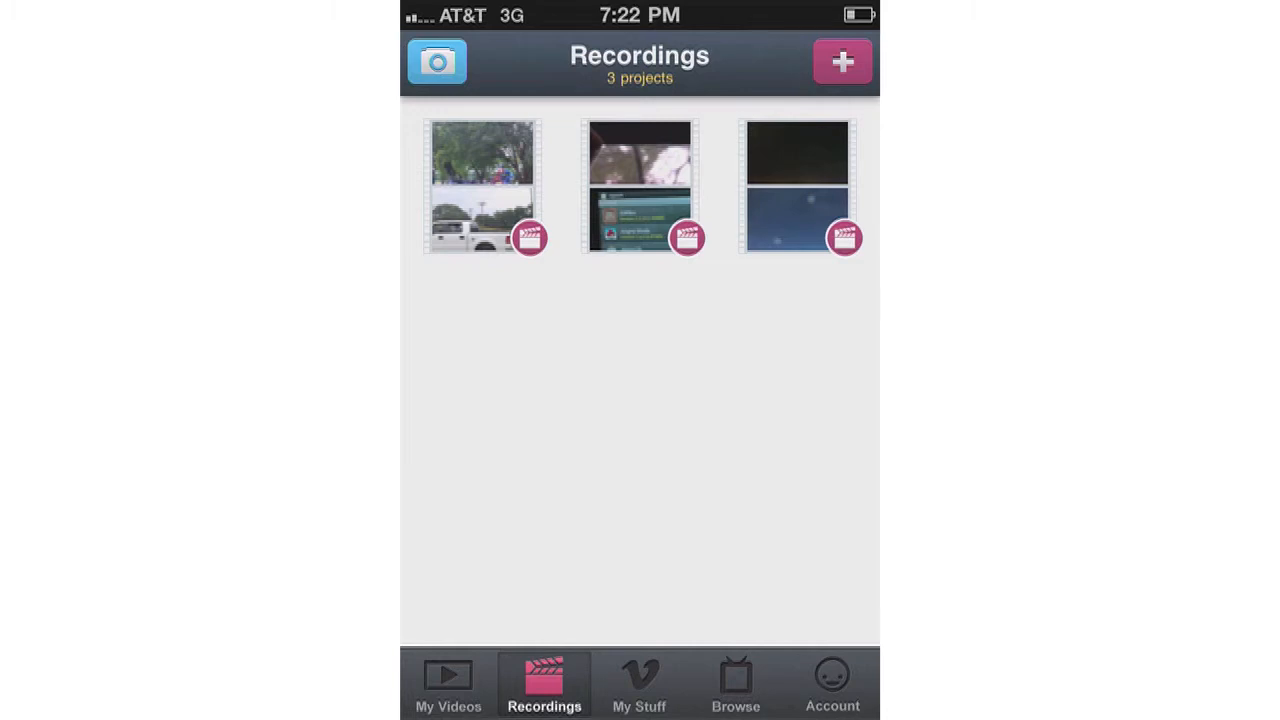
Create a new project "Thu, 23 Jun #3" and enter its Project Detail
{"action": "left_click", "coordinate": [842, 60]}
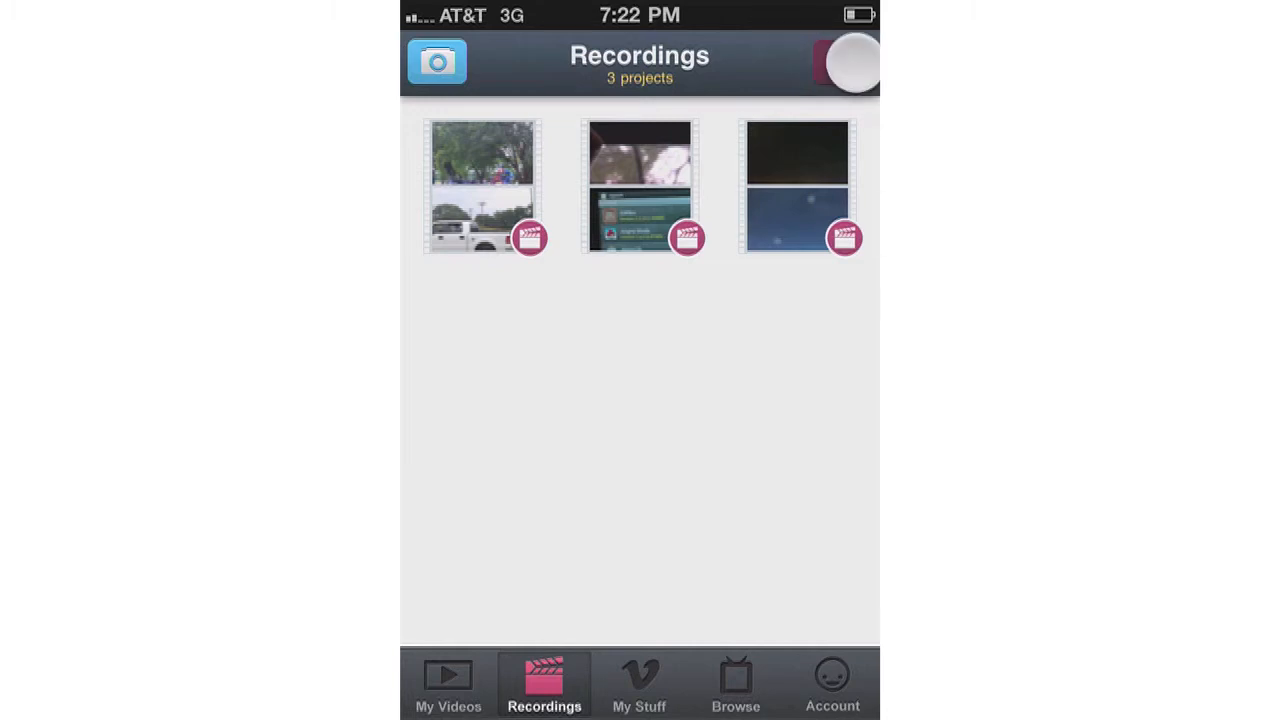
{"action": "left_click", "coordinate": [844, 60]}
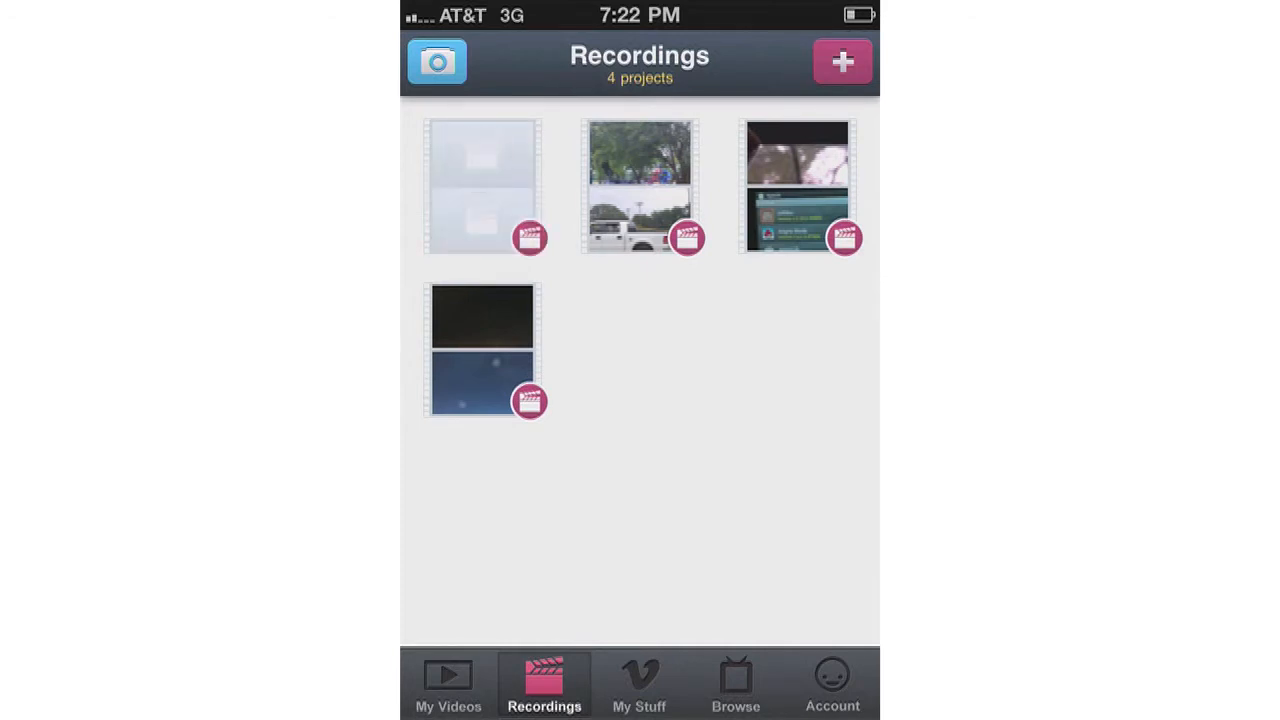
{"action": "left_click", "coordinate": [484, 350]}
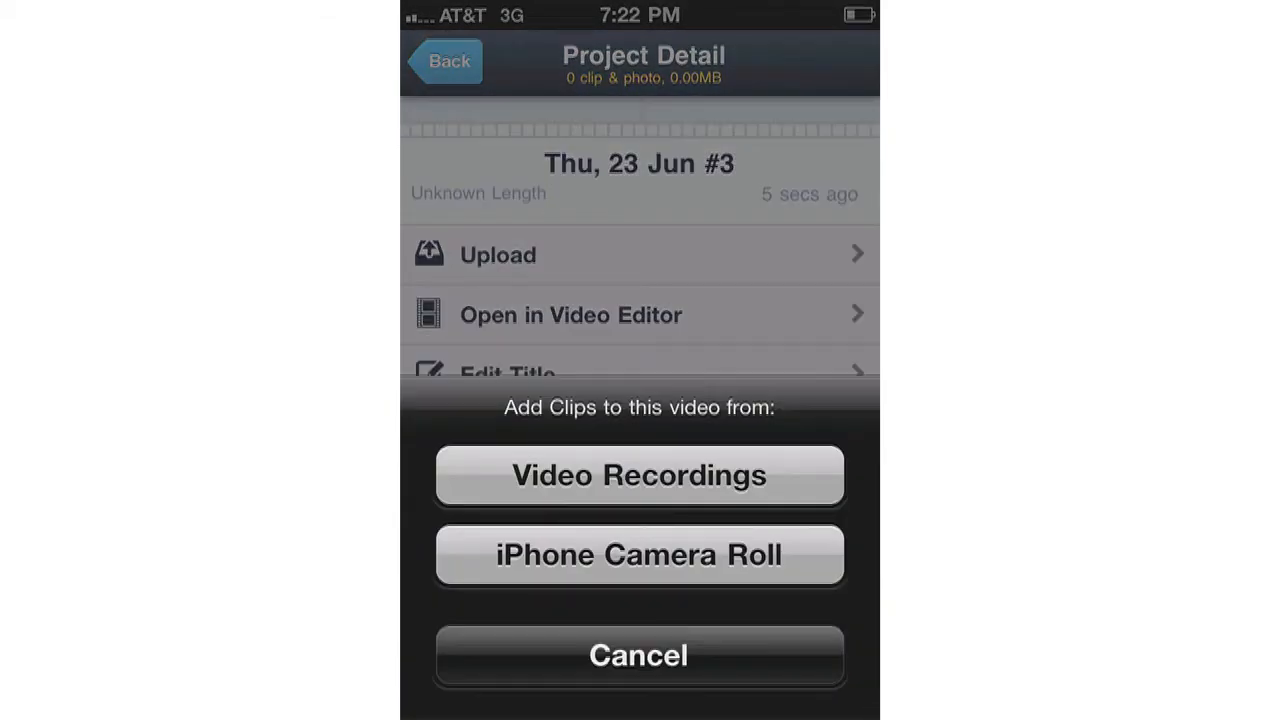
Add two clips from Video Recordings and trim them to 25.2 seconds total
{"action": "left_click", "coordinate": [640, 476]}
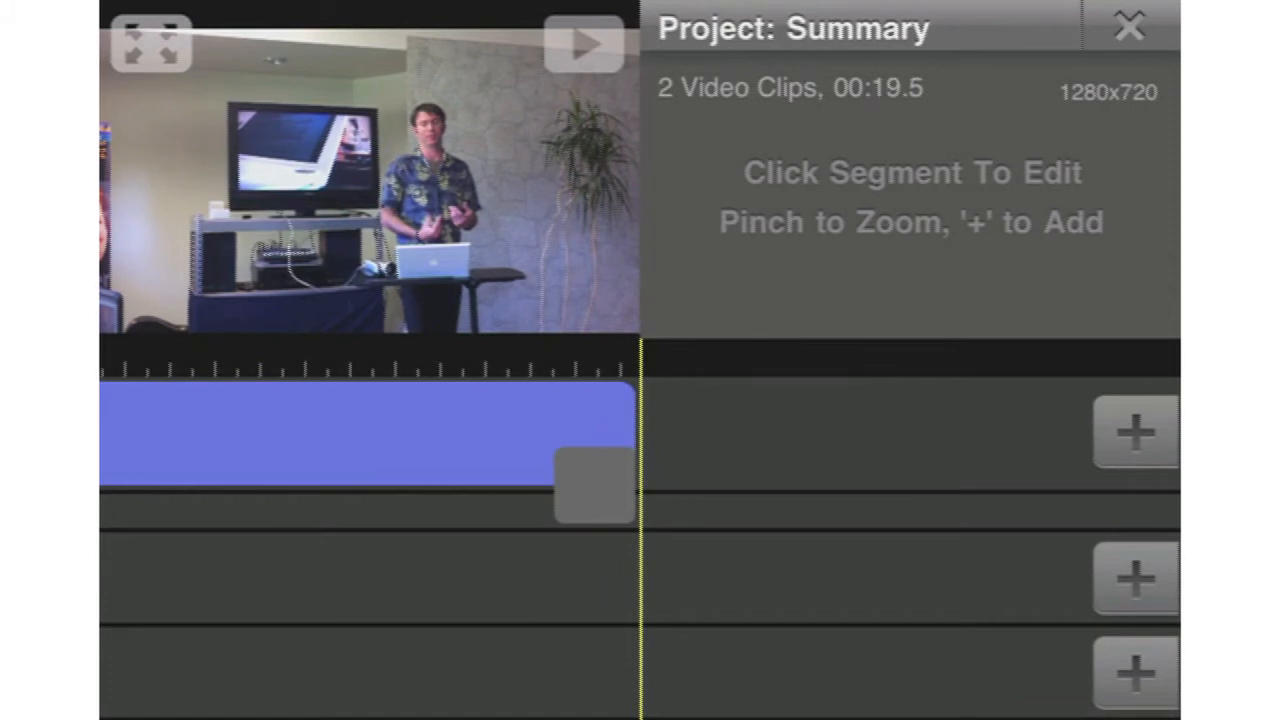
{"action": "left_click", "coordinate": [360, 436]}
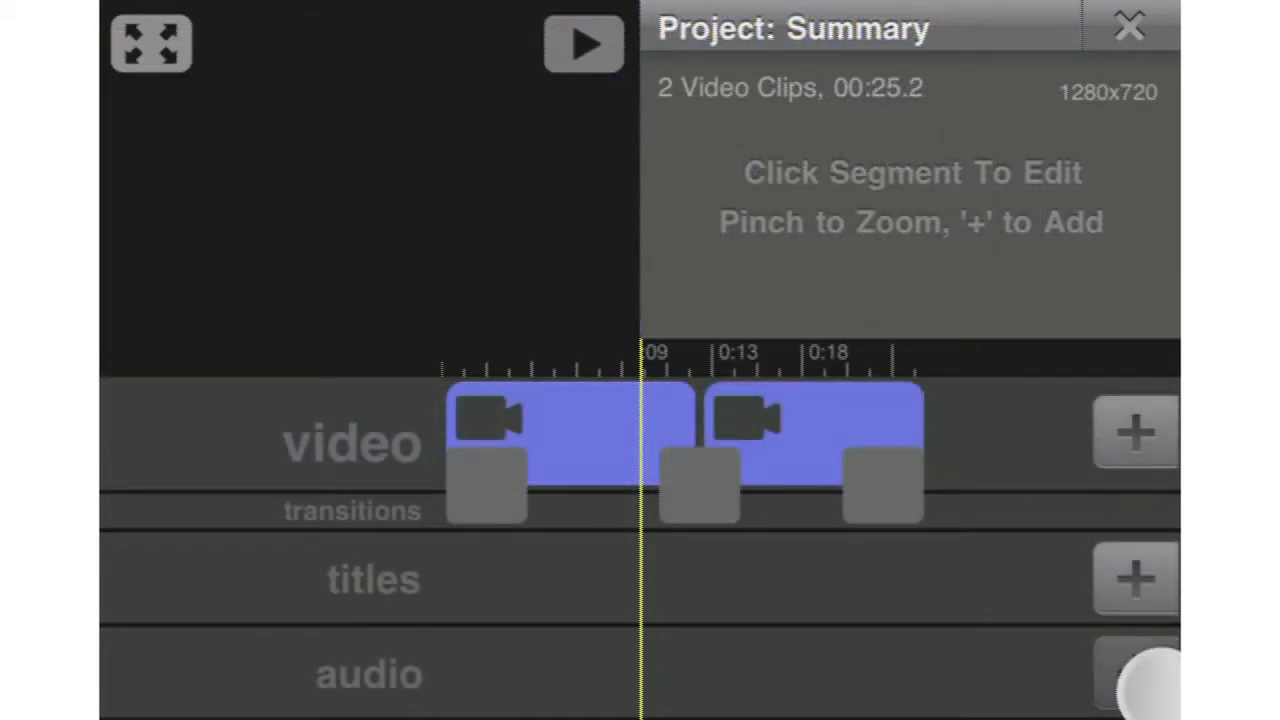
Record narration "Thu, 23 Jun #4 narration" and add it to the audio track
{"action": "left_click", "coordinate": [1136, 672]}
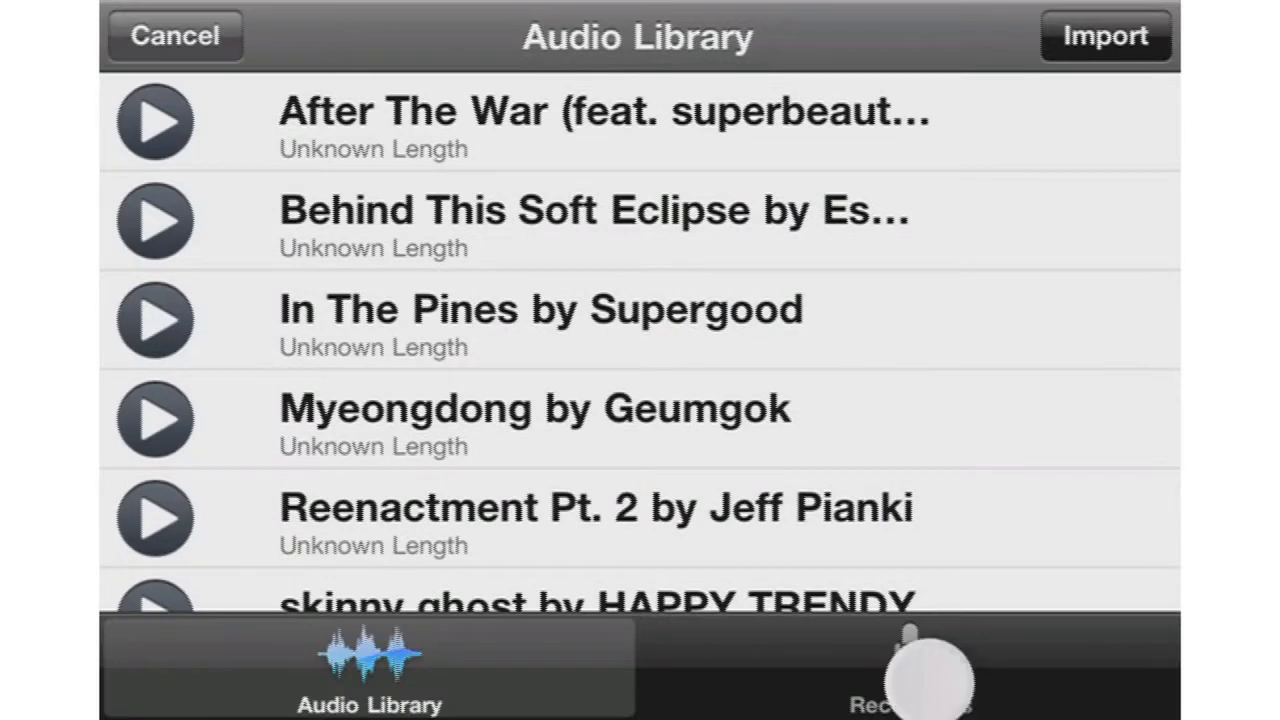
{"action": "left_click", "coordinate": [910, 670]}
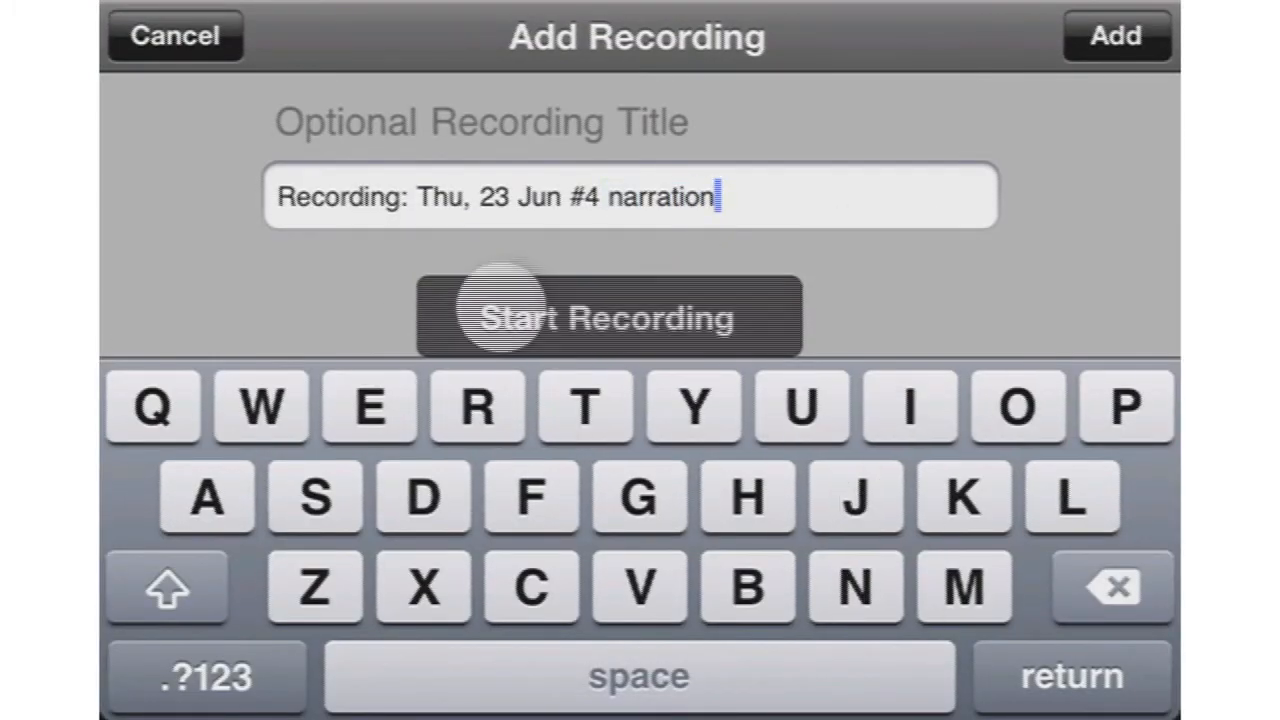
{"action": "left_click", "coordinate": [608, 316]}
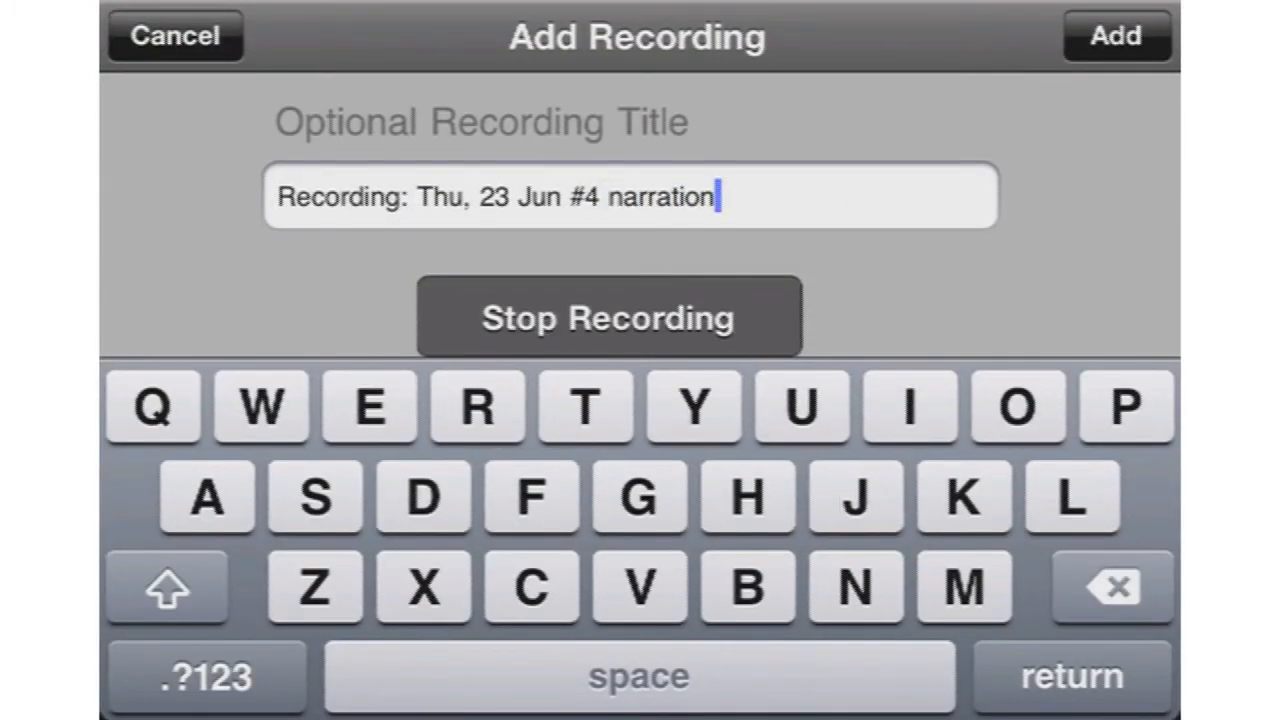
{"action": "left_click", "coordinate": [608, 316]}
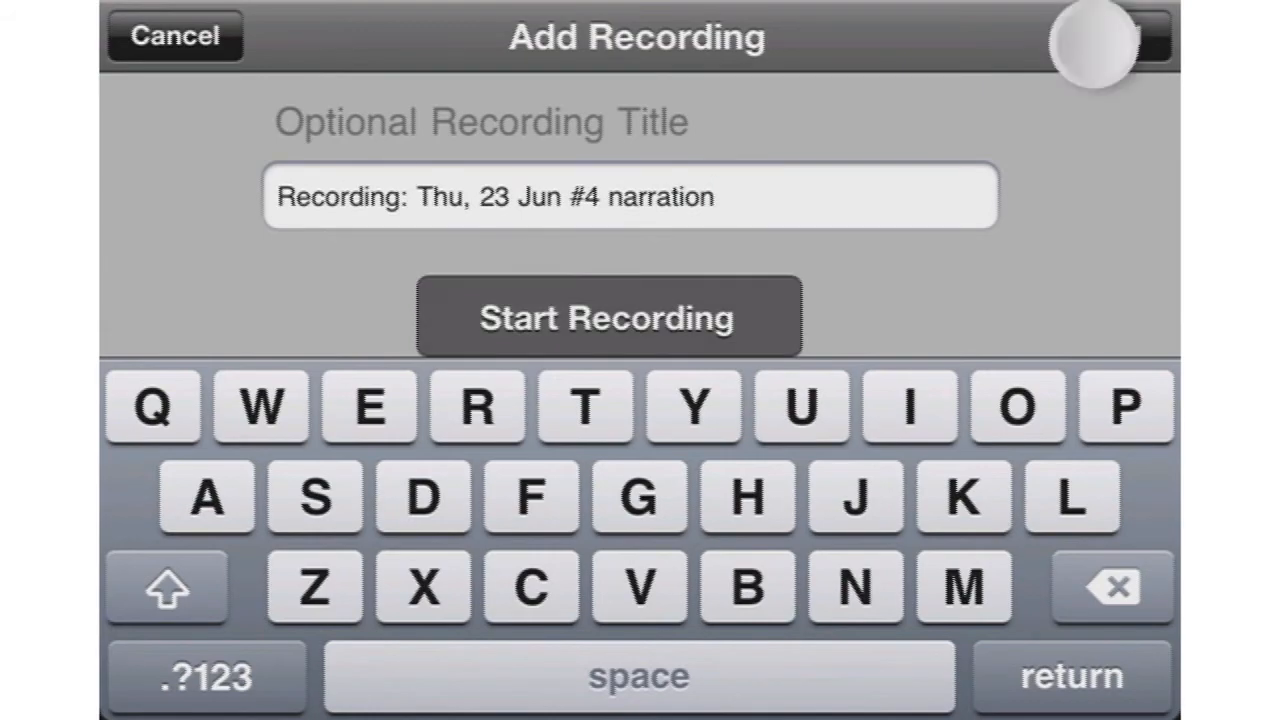
{"action": "left_click", "coordinate": [608, 316]}
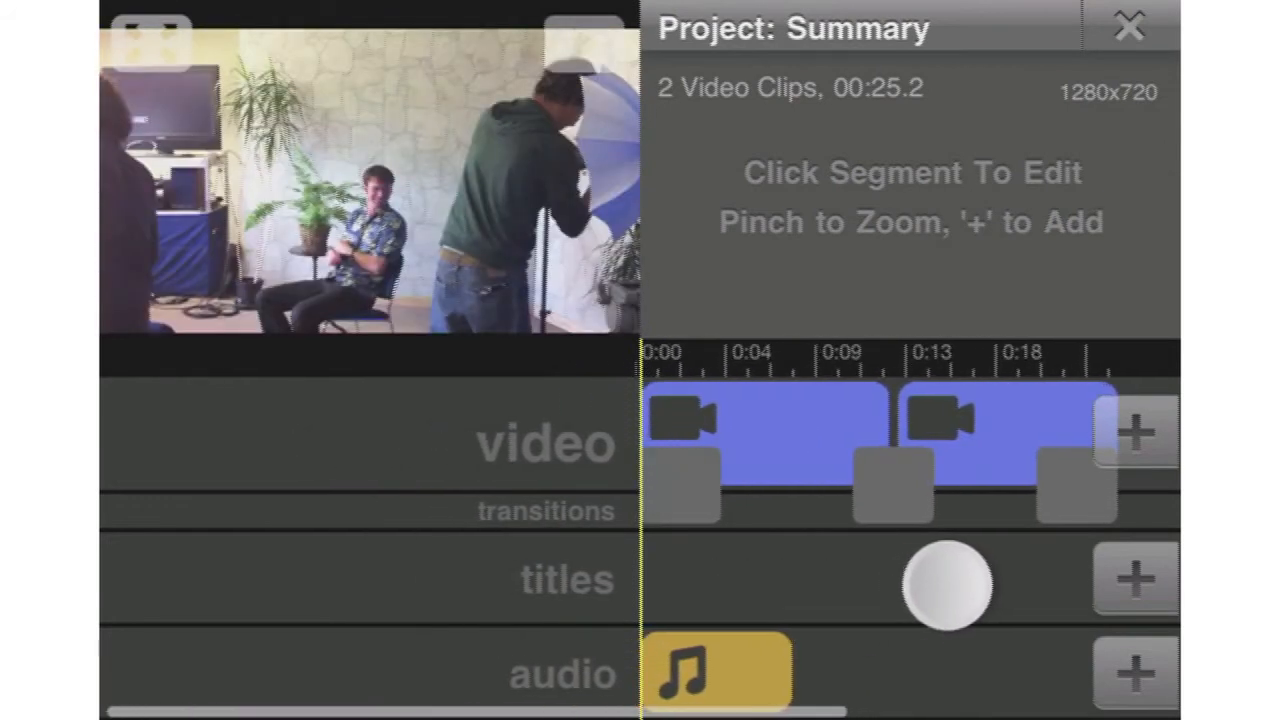
Add a larger, bottom-left, green title overlay and confirm it
{"action": "left_click", "coordinate": [1134, 578]}
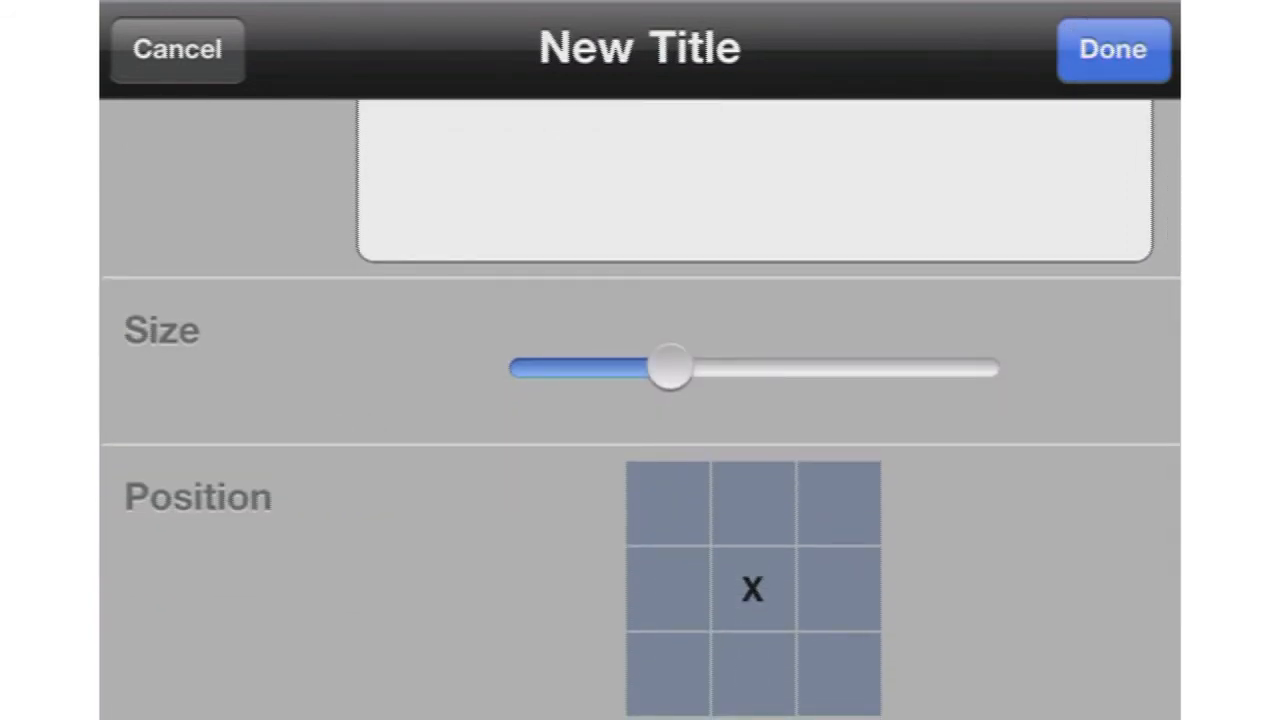
{"action": "left_click_drag", "start_coordinate": [668, 368], "coordinate": [728, 378]}
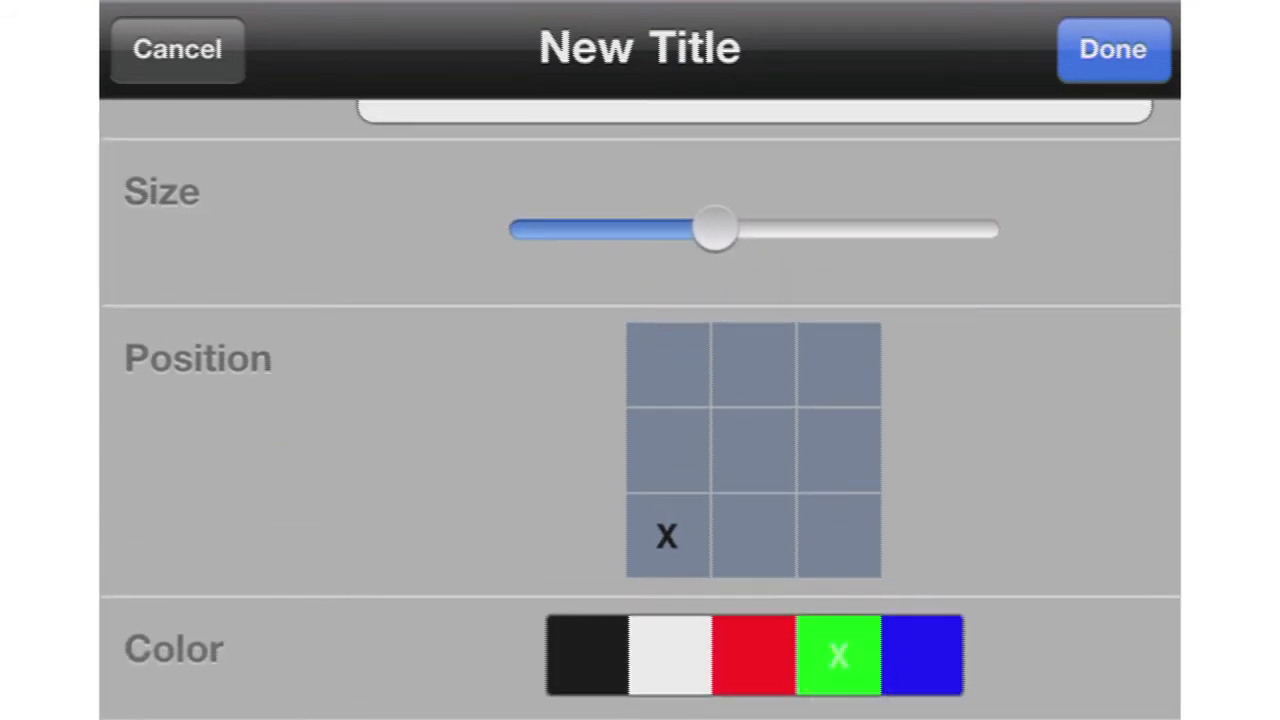
{"action": "left_click", "coordinate": [1112, 50]}
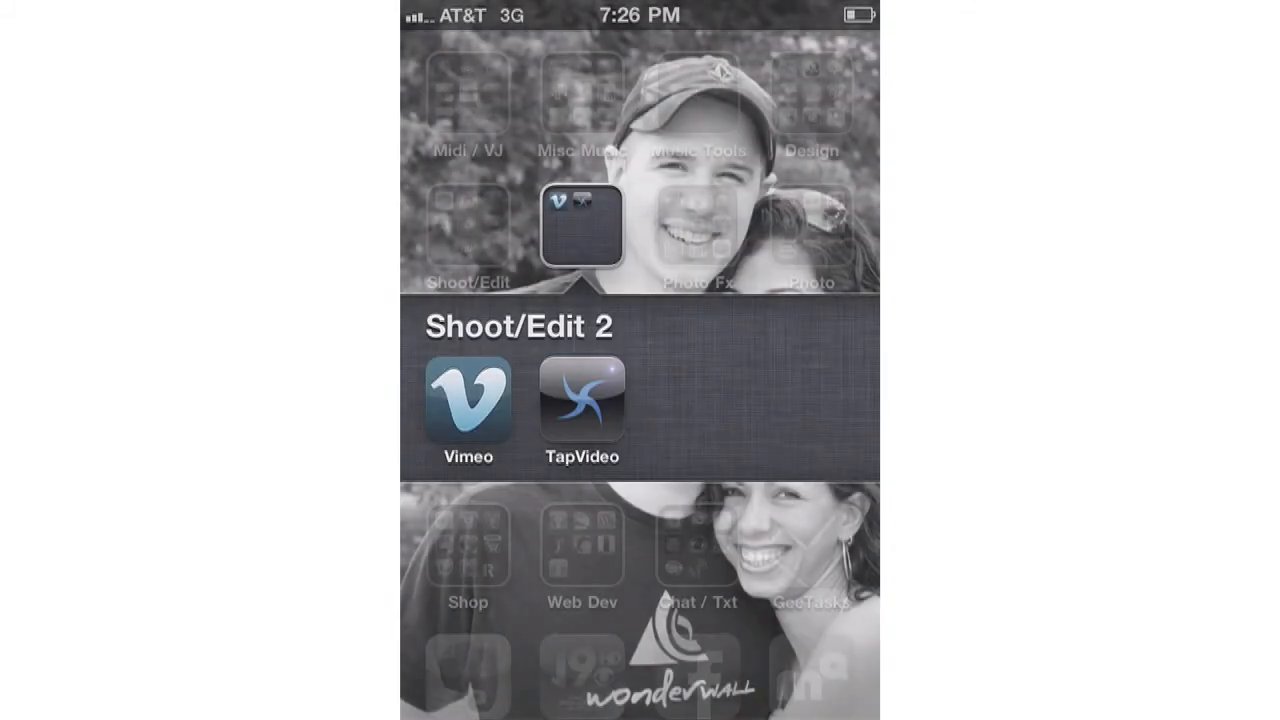
Launch Vimeo from the Shoot/Edit 2 Home Screen folder
{"action": "left_click", "coordinate": [468, 400]}
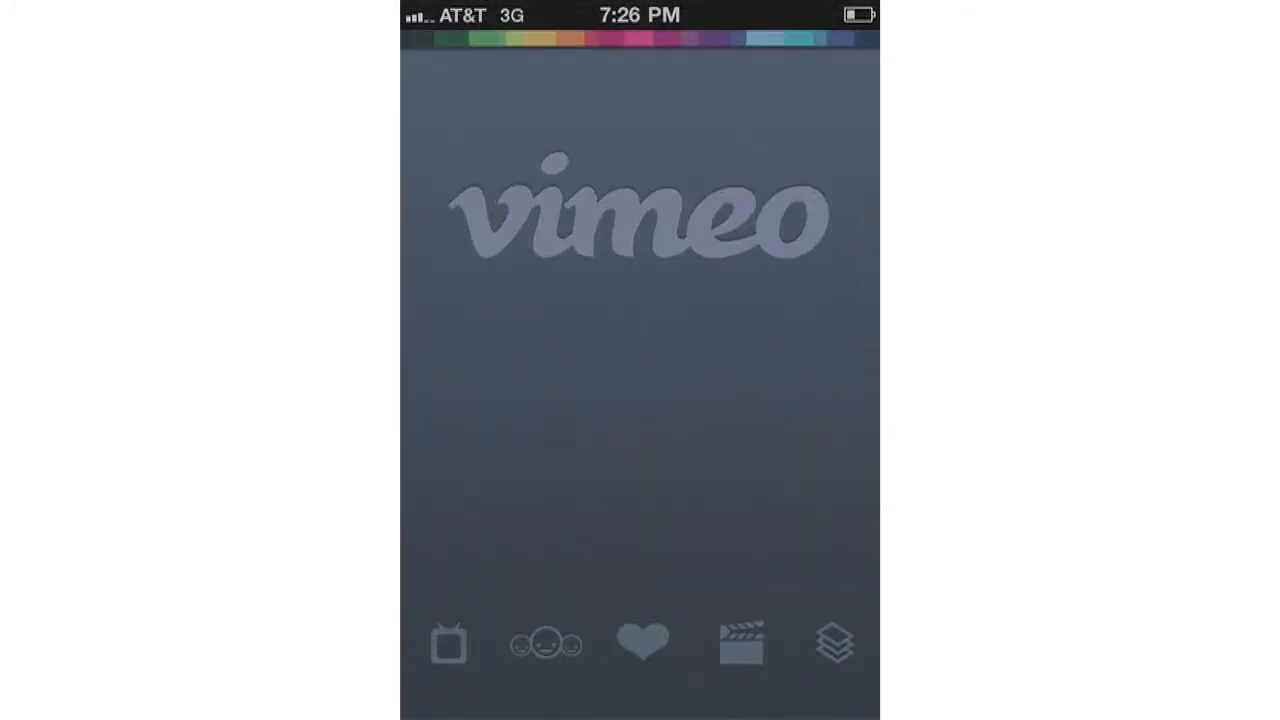